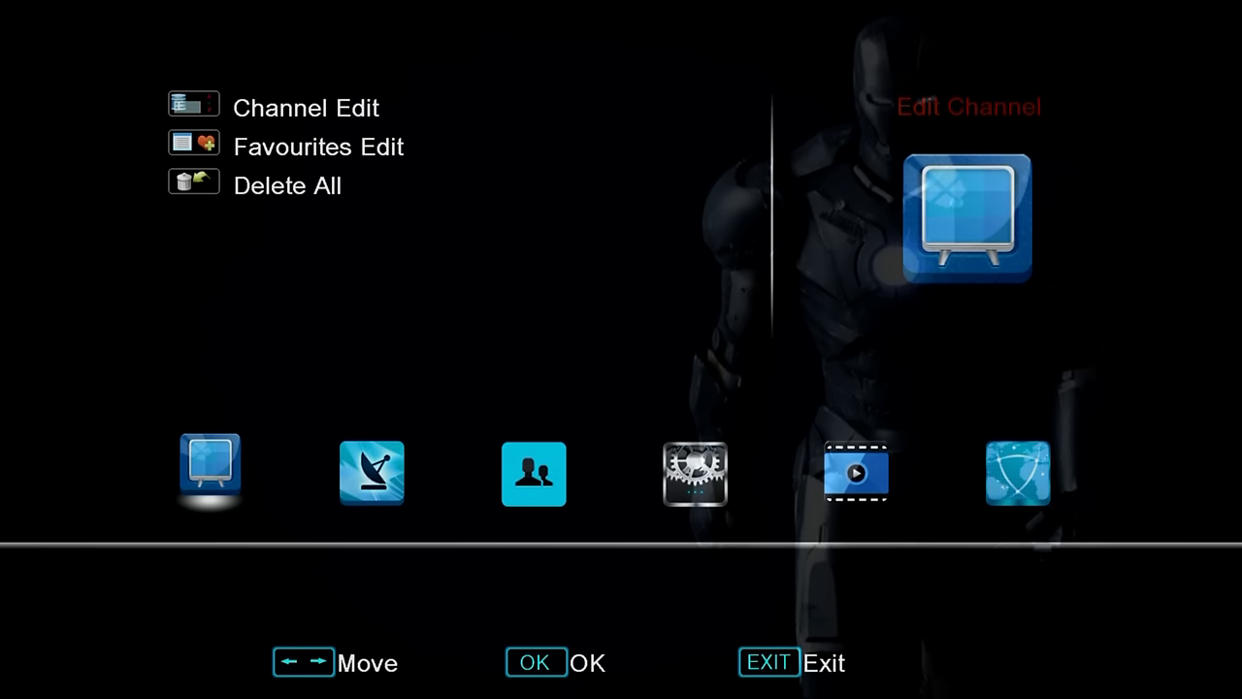
Move from Edit Channel to the Tools category showing Information, Factory Setting and USB options.
{"action": "left_click", "coordinate": [532, 473]}
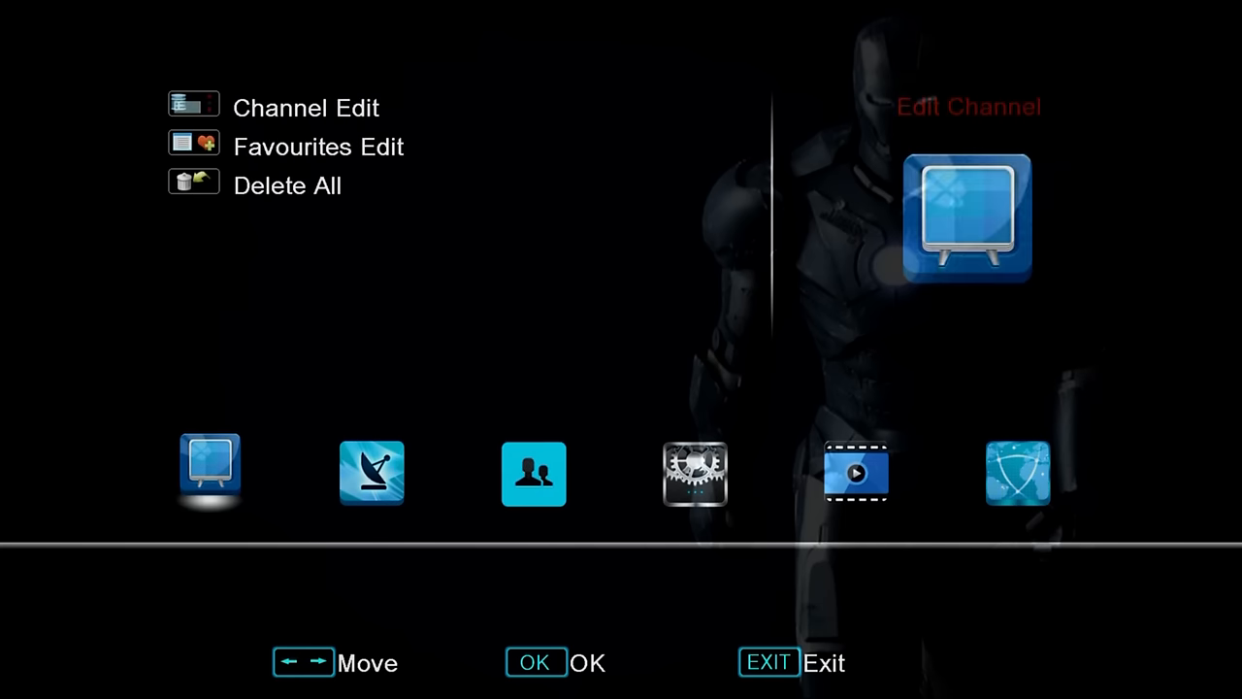
{"action": "left_click", "coordinate": [694, 474]}
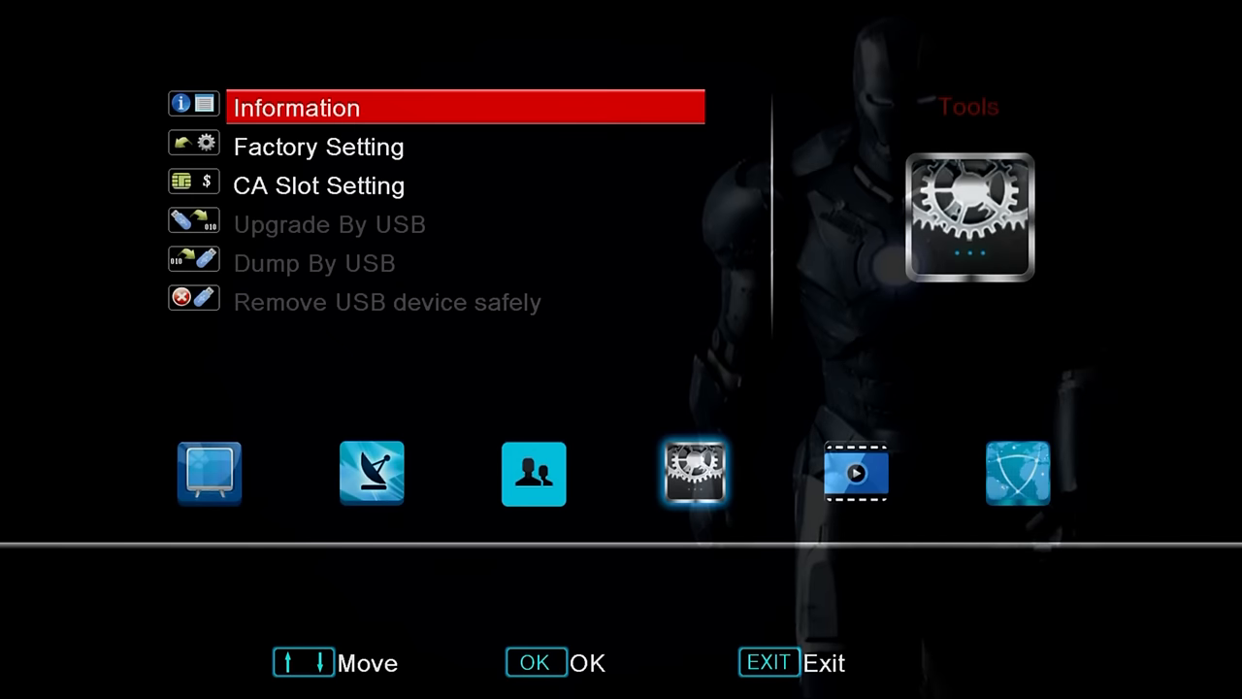
Step to Multimedia, then return to live TV on Channel 4 HD with its info banner.
{"action": "left_click", "coordinate": [1017, 473]}
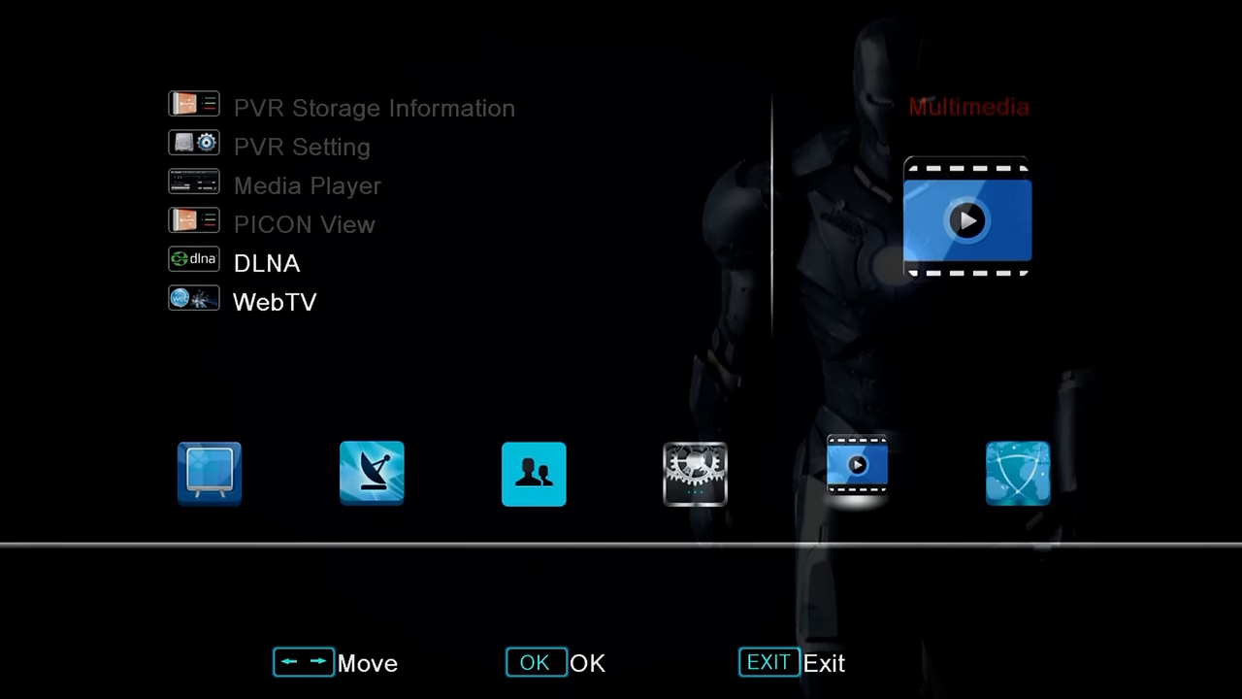
{"action": "left_click", "coordinate": [276, 303]}
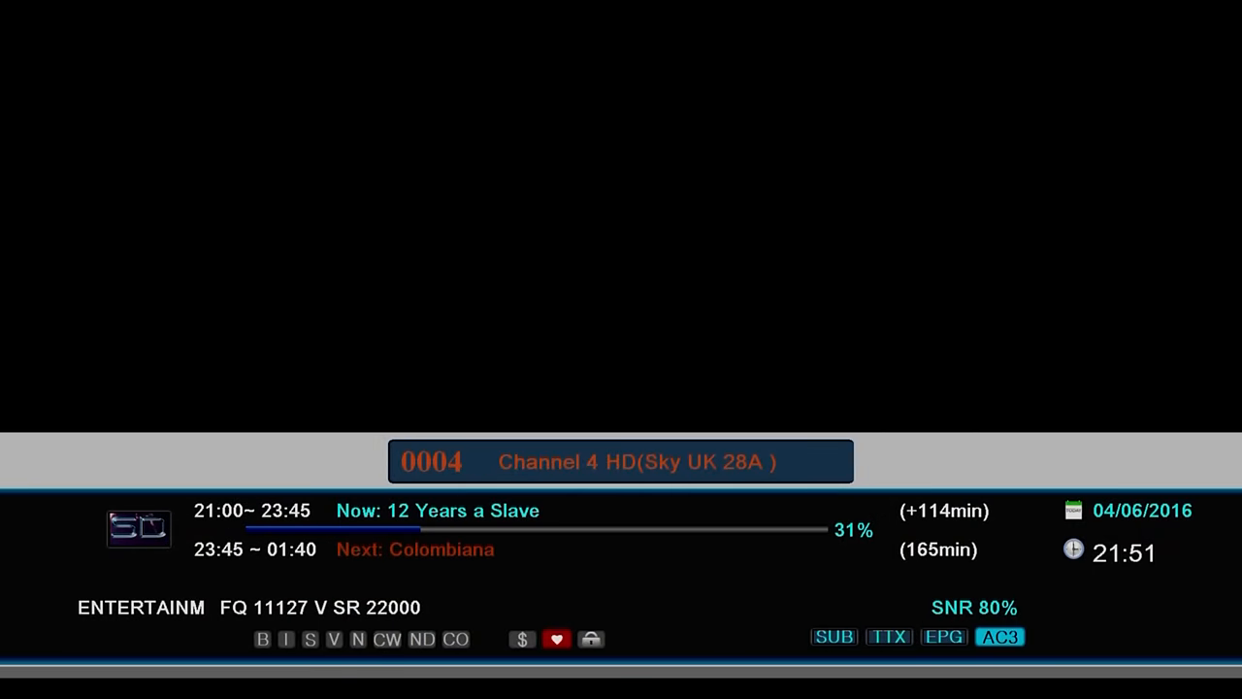
Bring the main menu back and land on the Network category with its setting, upgrade and app entries.
{"action": "key", "text": "Down"}
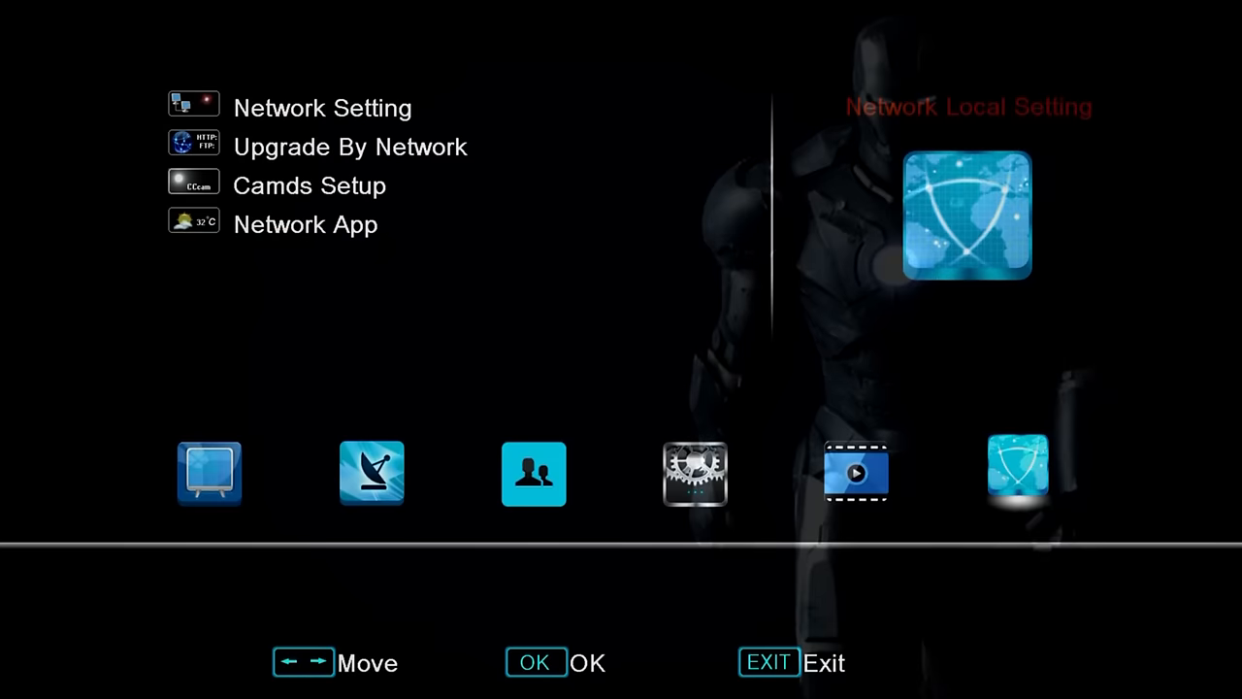
Exit the menu to live TV tuned to BBC Two HD with its info banner.
{"action": "key", "text": "Exit"}
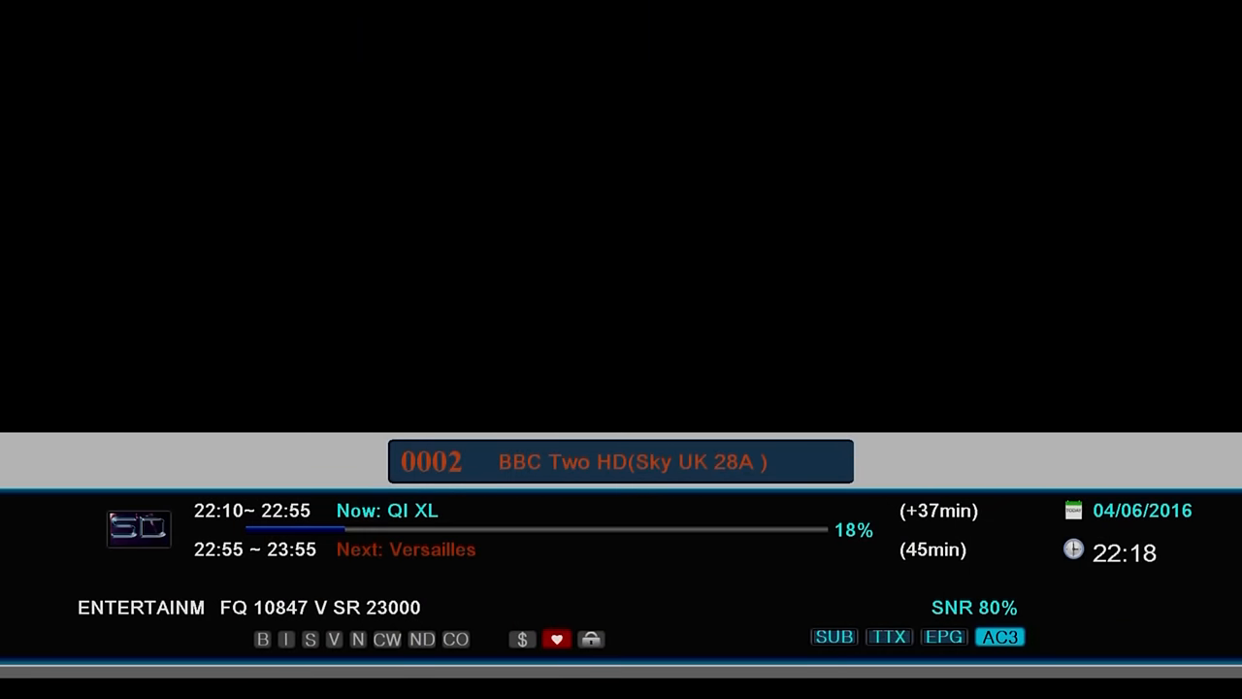